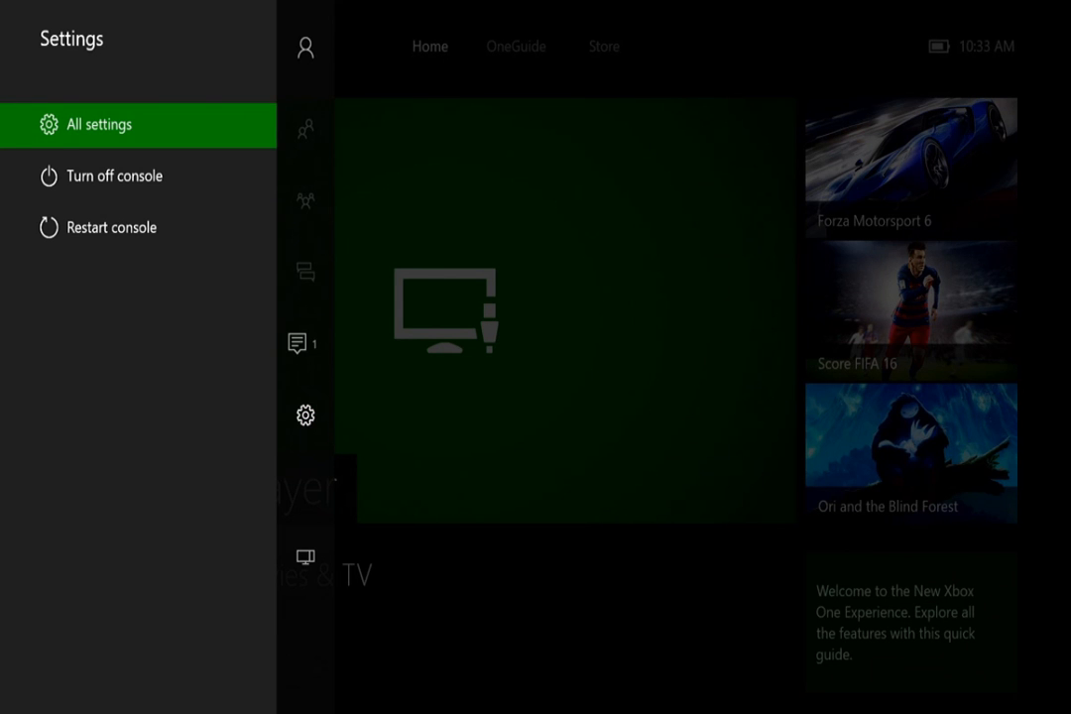
Open All settings to reach the external 1.8 TB drive's storage options.
{"action": "left_click", "coordinate": [97, 124]}
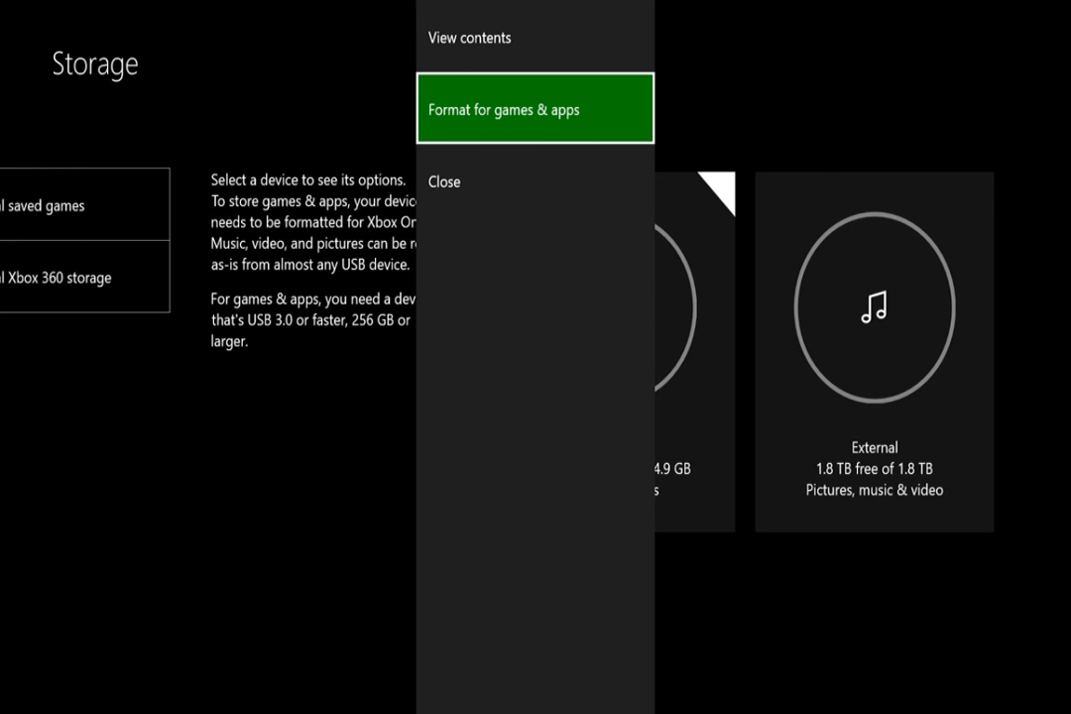
Choose Format for games & apps on the external drive.
{"action": "left_click", "coordinate": [535, 108]}
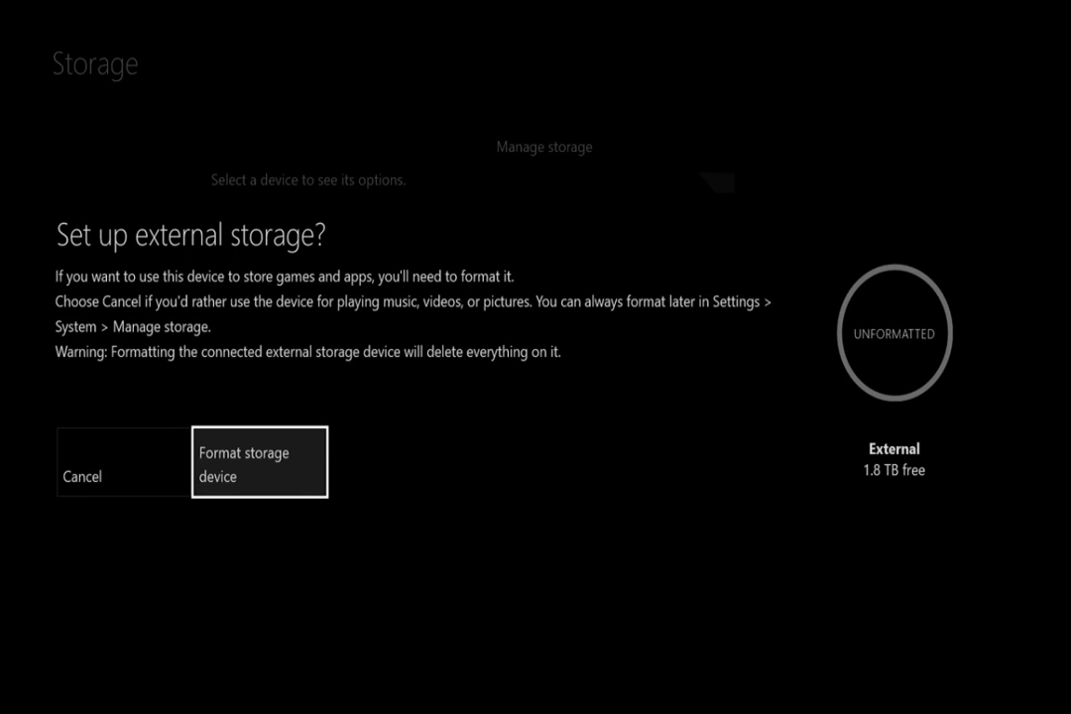
Confirm Format storage device on the Set up external storage prompt.
{"action": "left_click", "coordinate": [259, 464]}
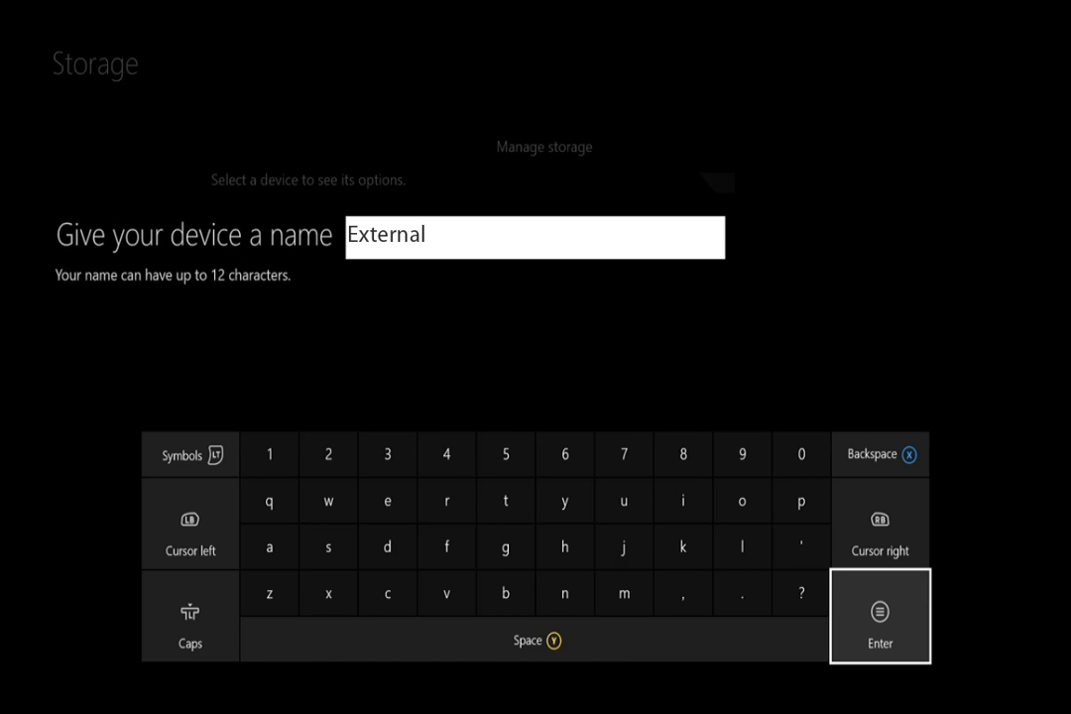
Name the drive 'Seagate' and format it as a games & apps drive.
{"action": "left_click", "coordinate": [879, 615]}
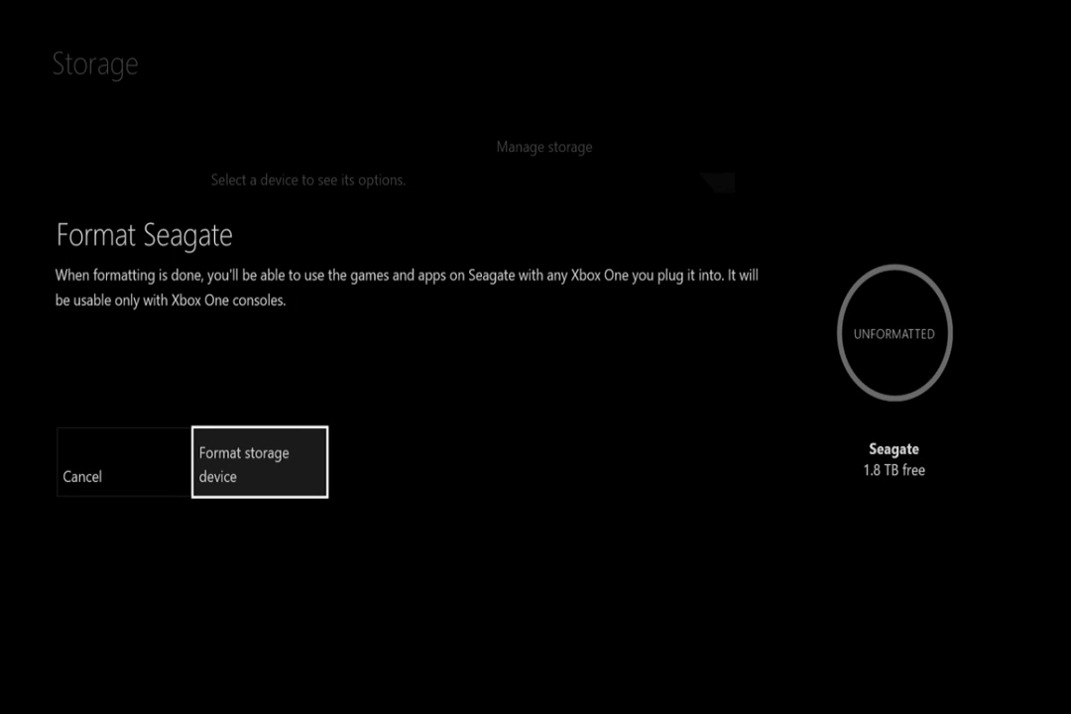
{"action": "left_click", "coordinate": [259, 462]}
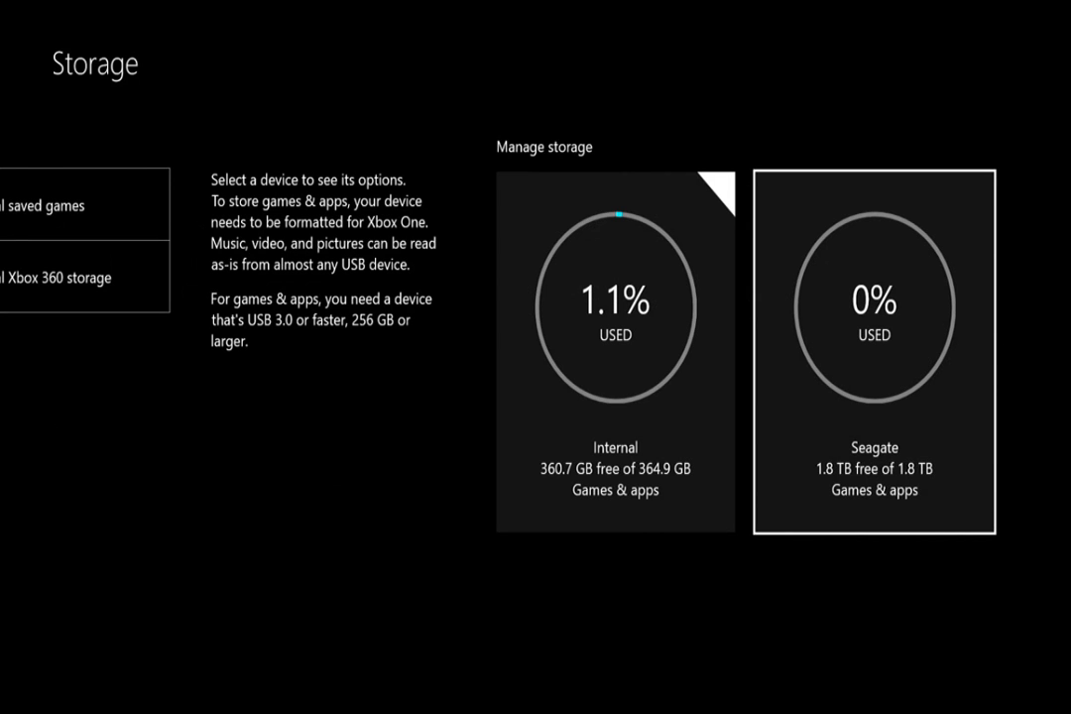